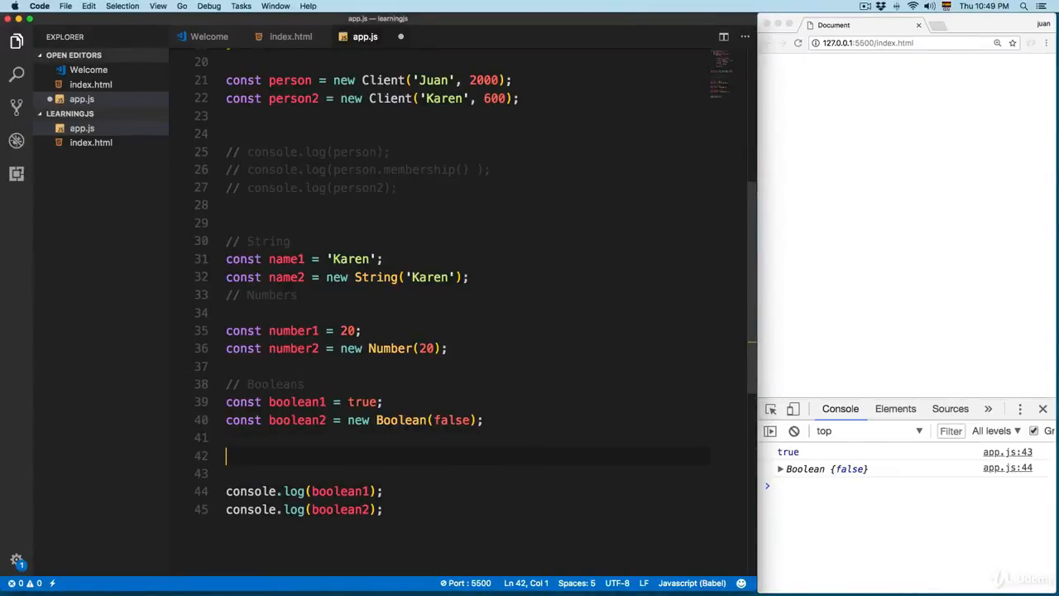
Add a Functions comment and declare function1 as a function literal taking a and b
{"action": "type", "text": "// fuNCTIONS"}
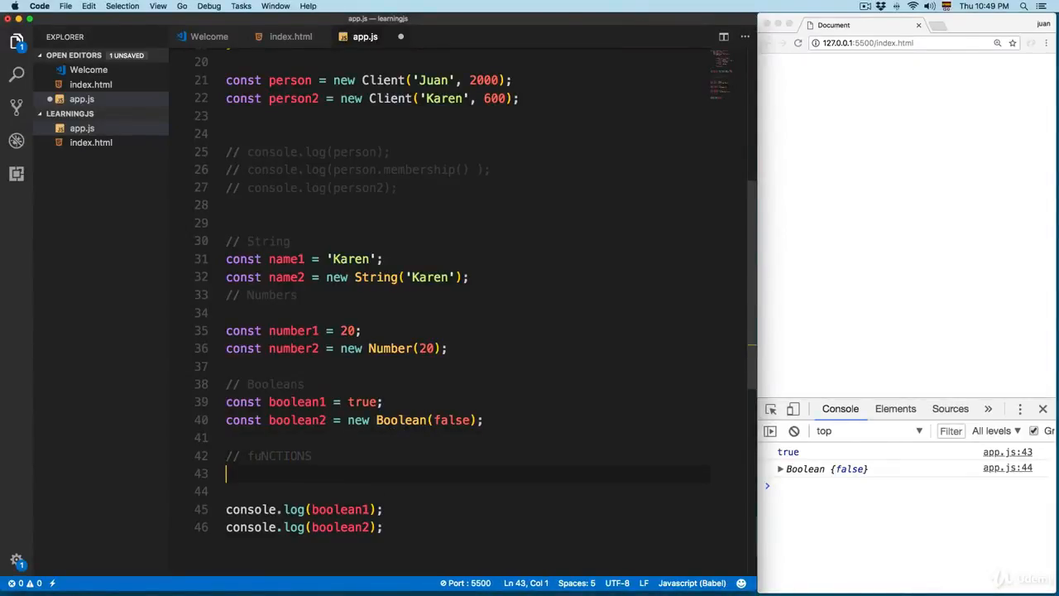
{"action": "type", "text": "const functi"}
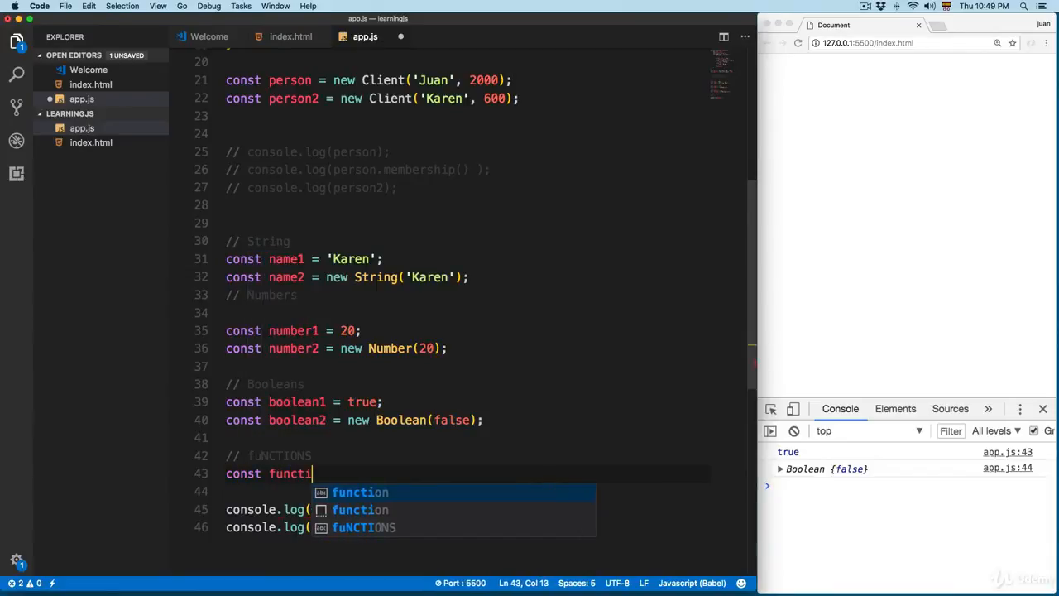
{"action": "type", "text": "on1 = function"}
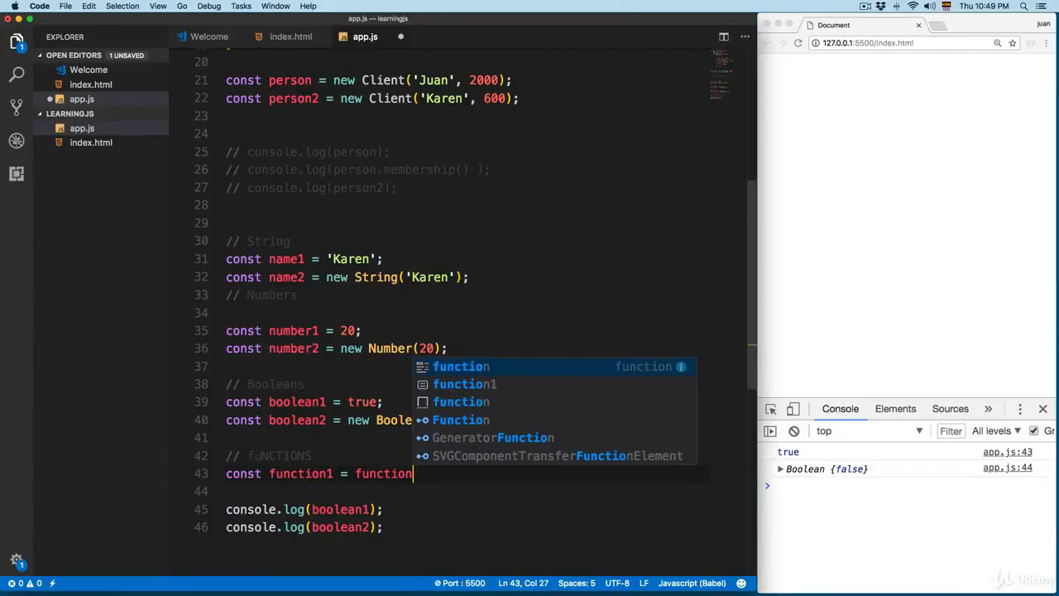
{"action": "type", "text": "(a, b) {"}
{"action": "type", "text": "return a + b;"}
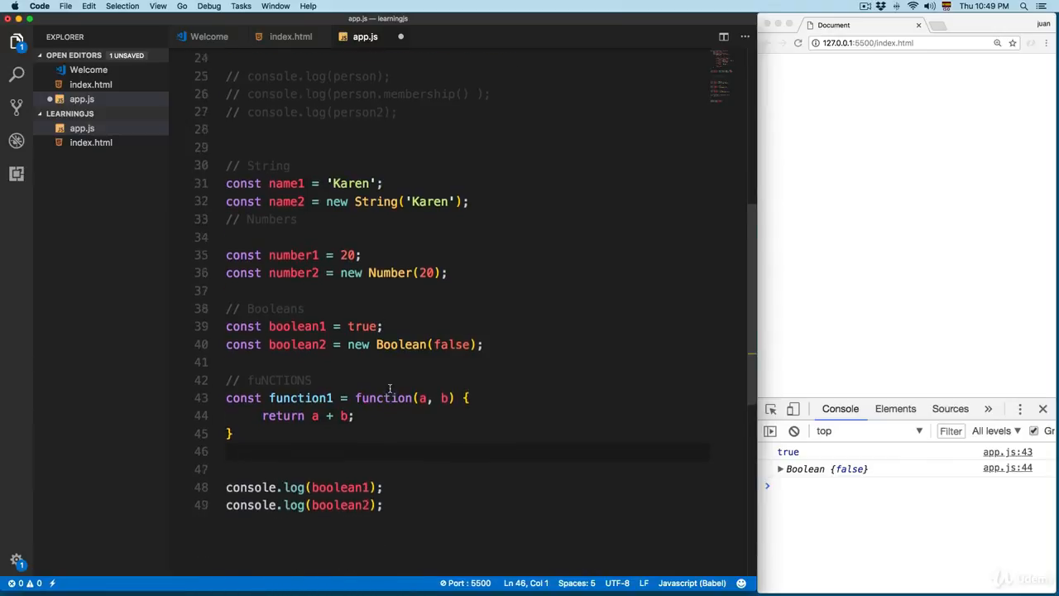
Declare function2 with new Function('a','b','return a + b') and save
{"action": "scroll", "scroll_direction": "down", "scroll_amount": 3}
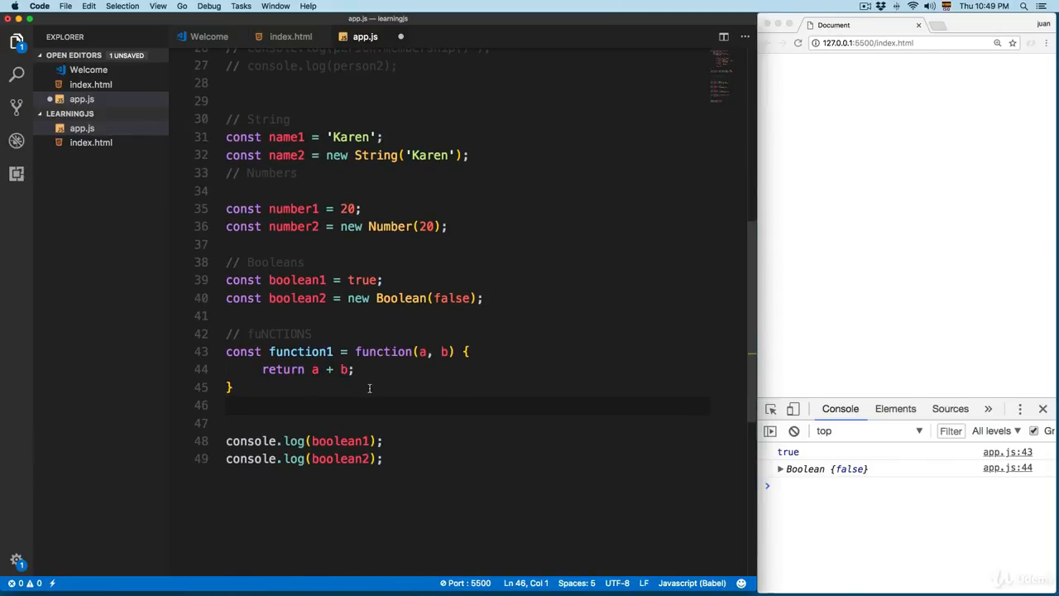
{"action": "type", "text": "const function2 = new"}
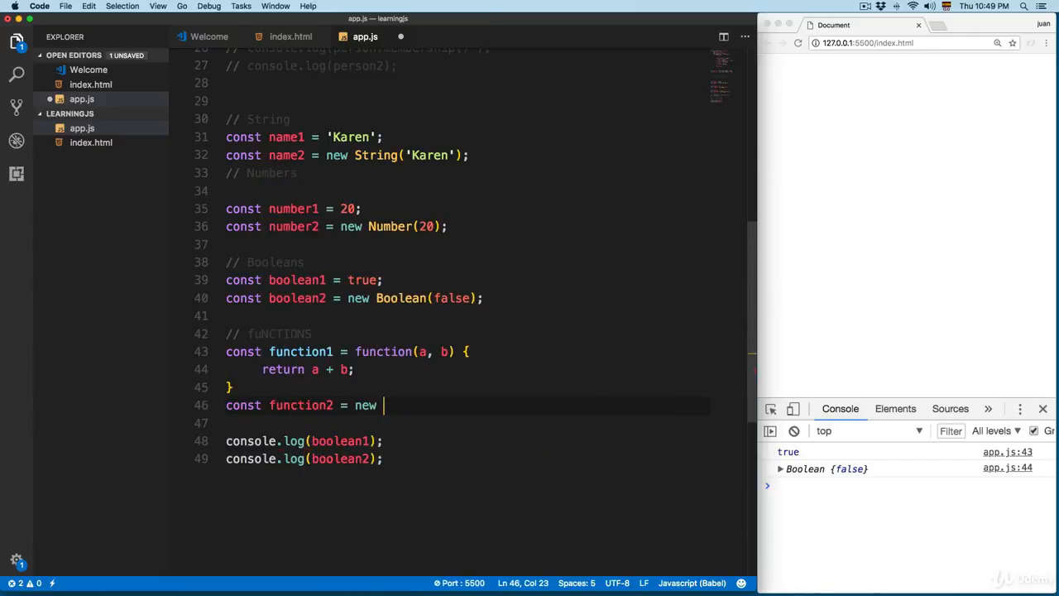
{"action": "type", "text": "Function()"}
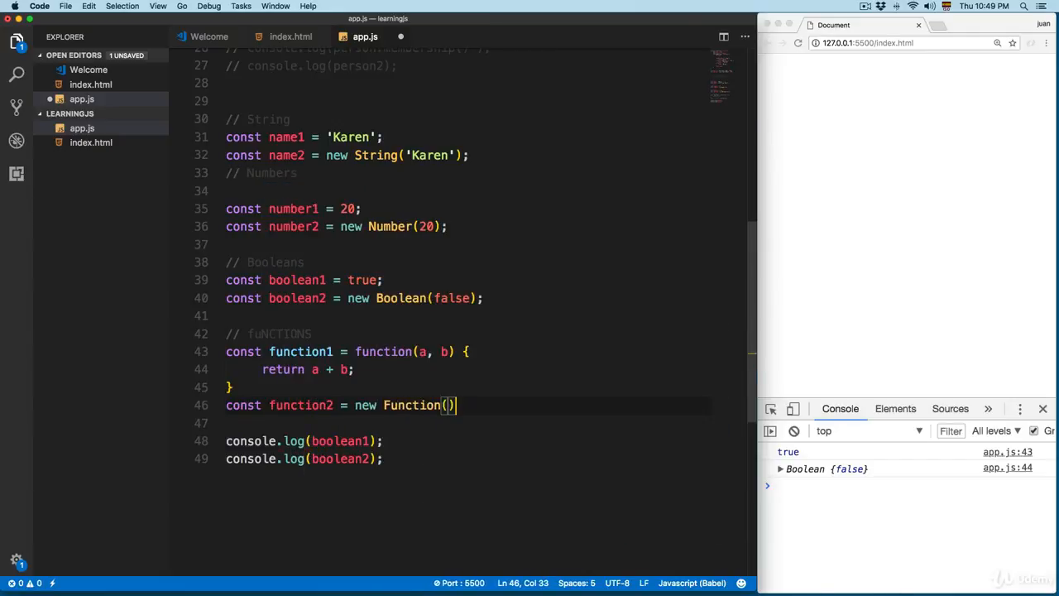
{"action": "type", "text": "'a', 'b', 'return"}
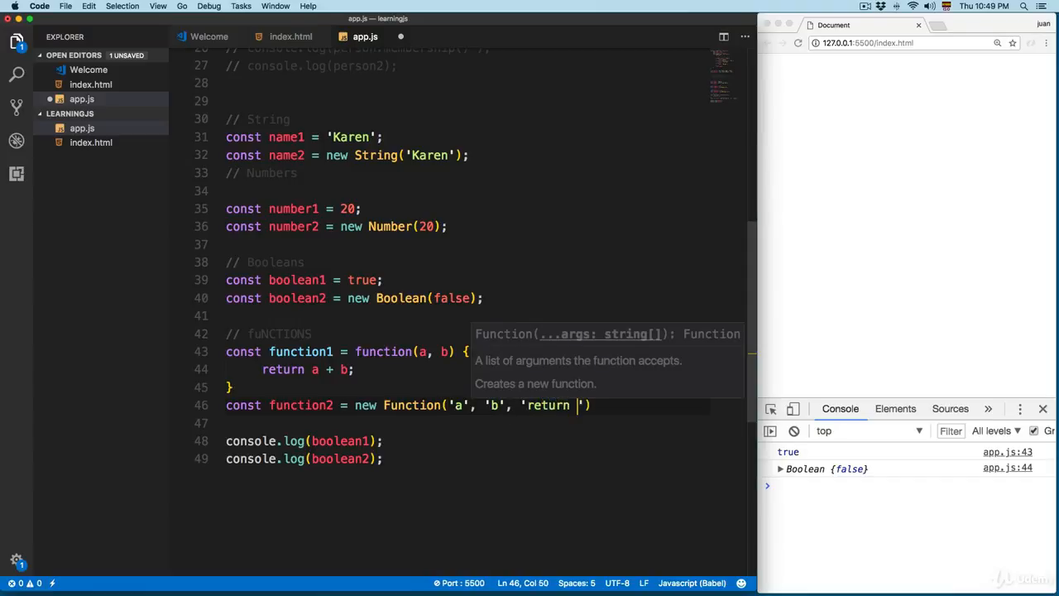
{"action": "type", "text": "a + b');"}
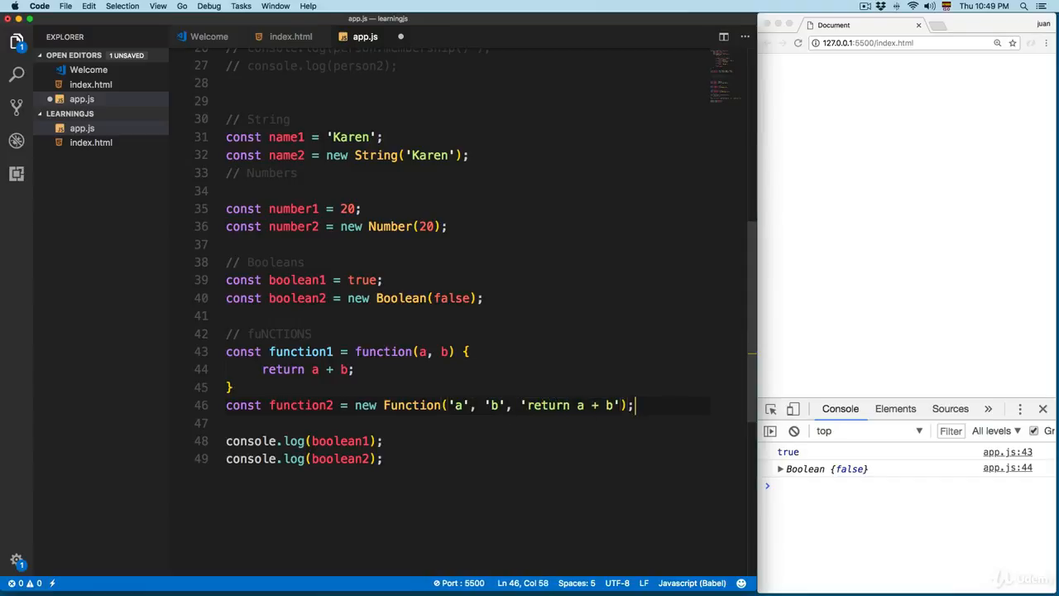
{"action": "key", "text": "enter"}
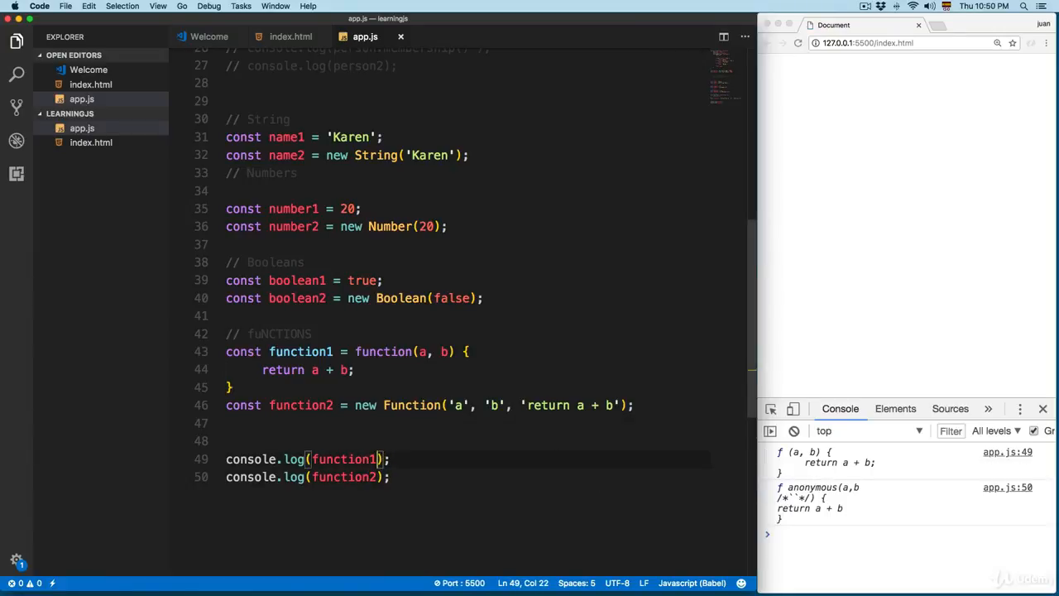
Log function1(2,3) and function2(5,5), getting 5 and 10, and begin the next comment
{"action": "type", "text": "2,3)"}
{"action": "left_click", "coordinate": [468, 476]}
{"action": "type", "text": "("}
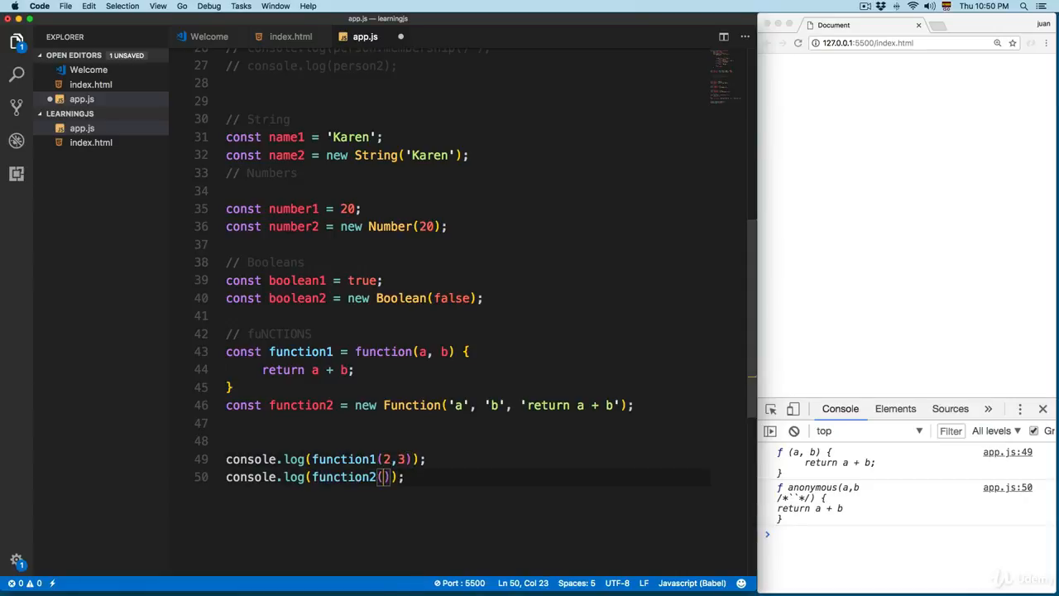
{"action": "type", "text": "5,5"}
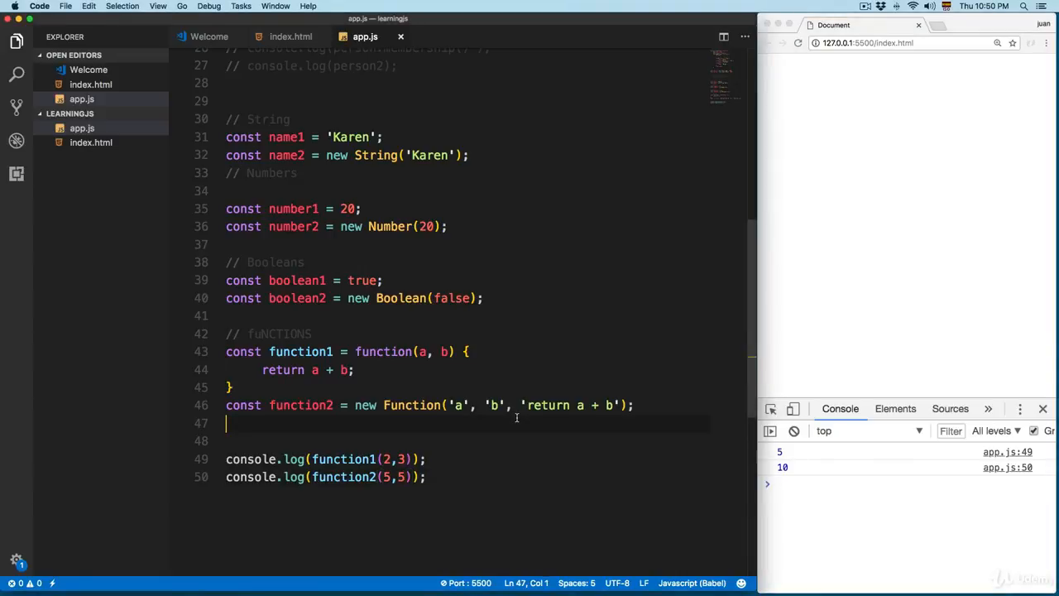
{"action": "type", "text": "// Objects"}
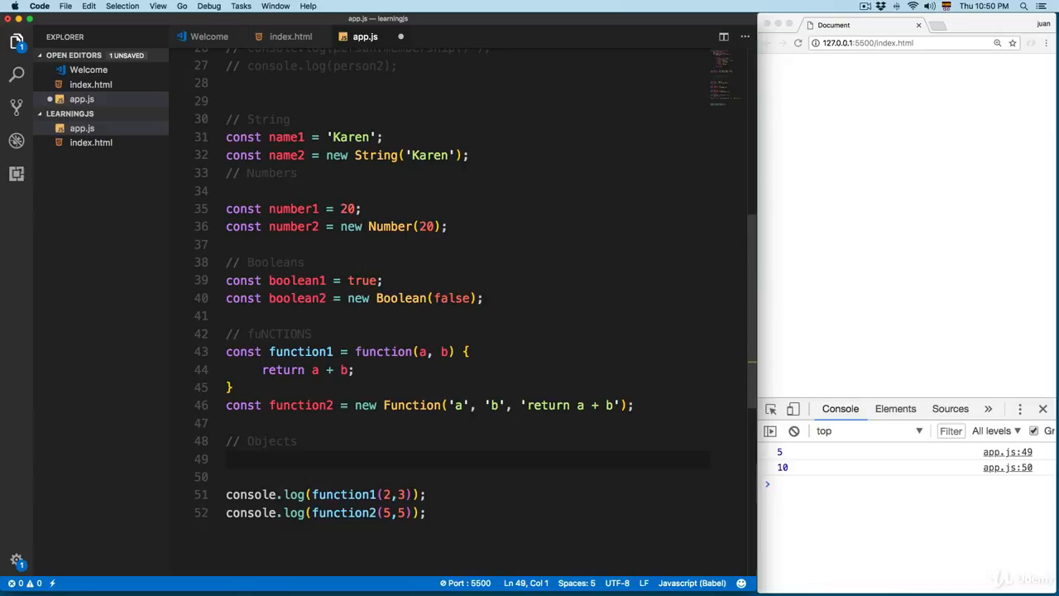
Declare person1 = {name: 'Juan'} and person2 = new Object({name: 'Juan'}), then save
{"action": "type", "text": "const person1 = {"}
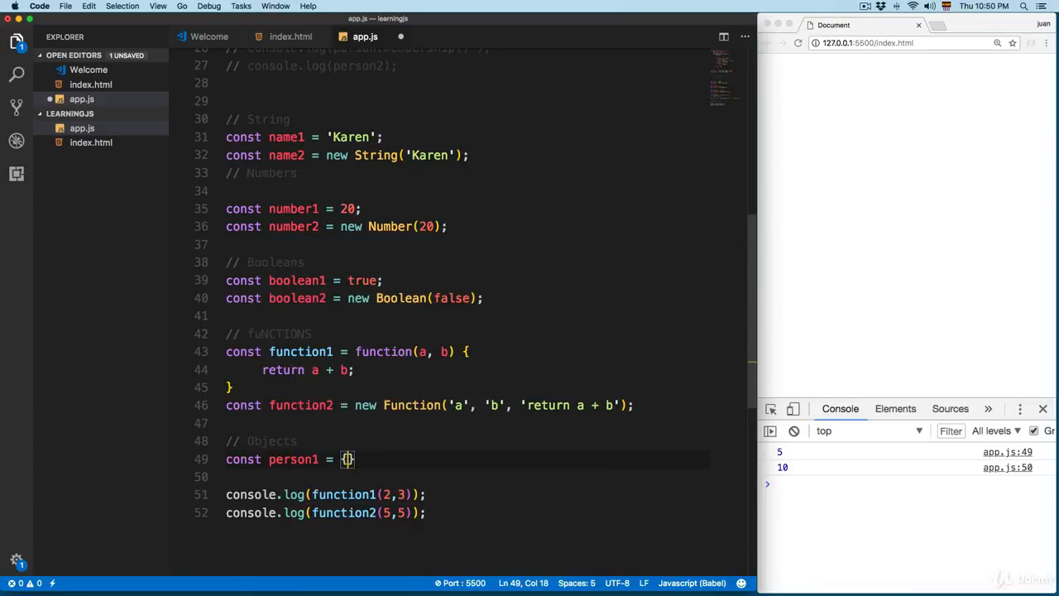
{"action": "type", "text": "name: 'Juan'"}
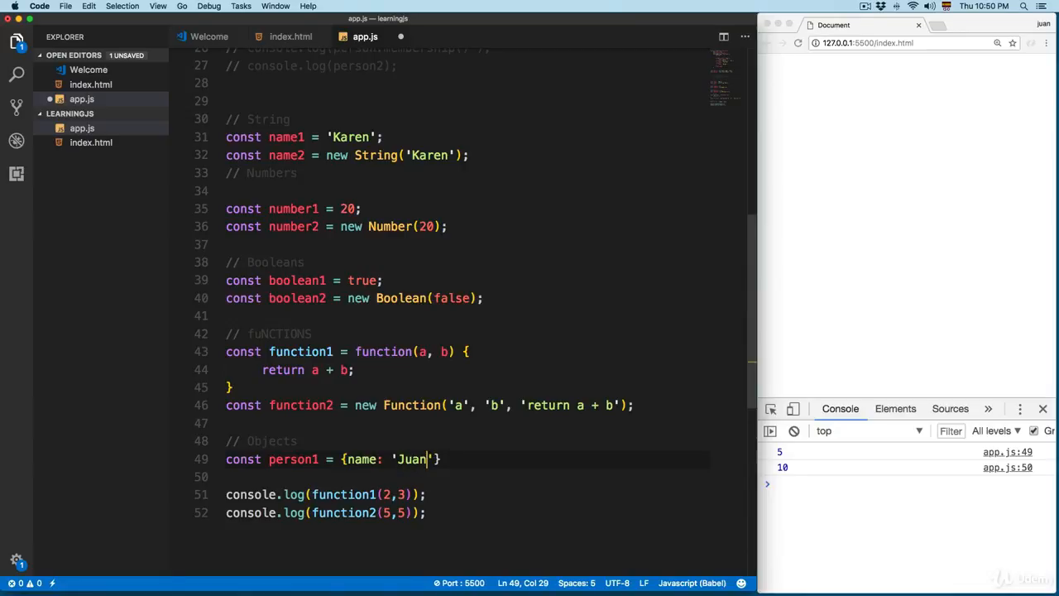
{"action": "type", "text": "const person2 = new Object("}
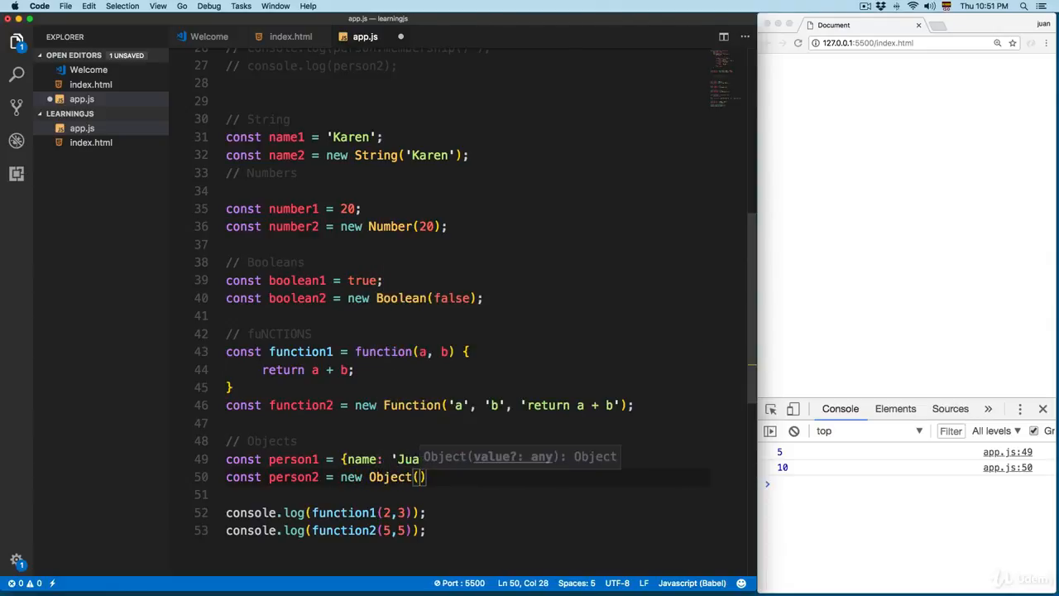
{"action": "type", "text": "{}"}
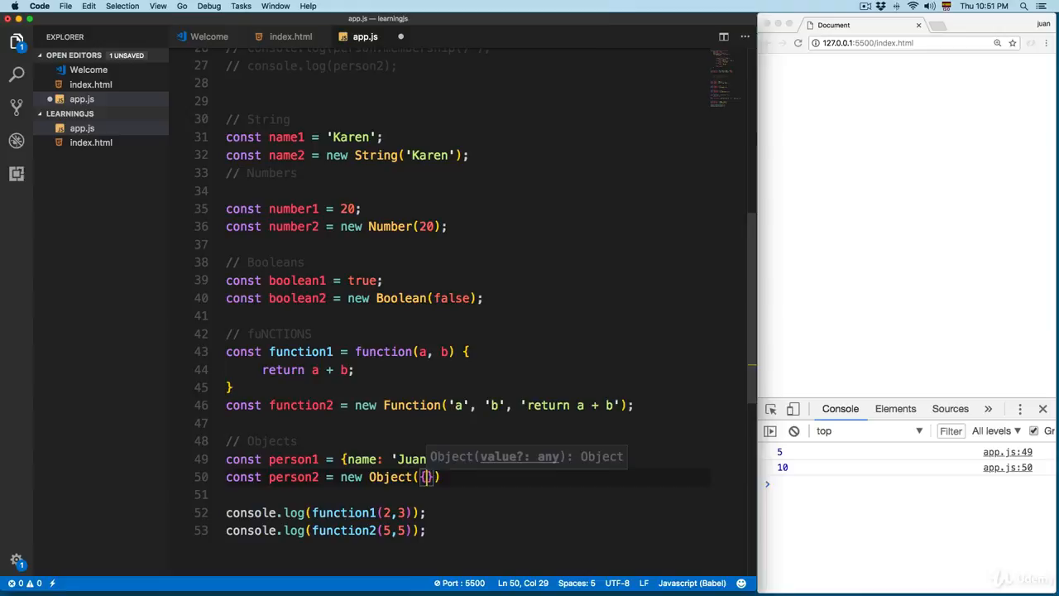
{"action": "type", "text": "name: 'Juan"}
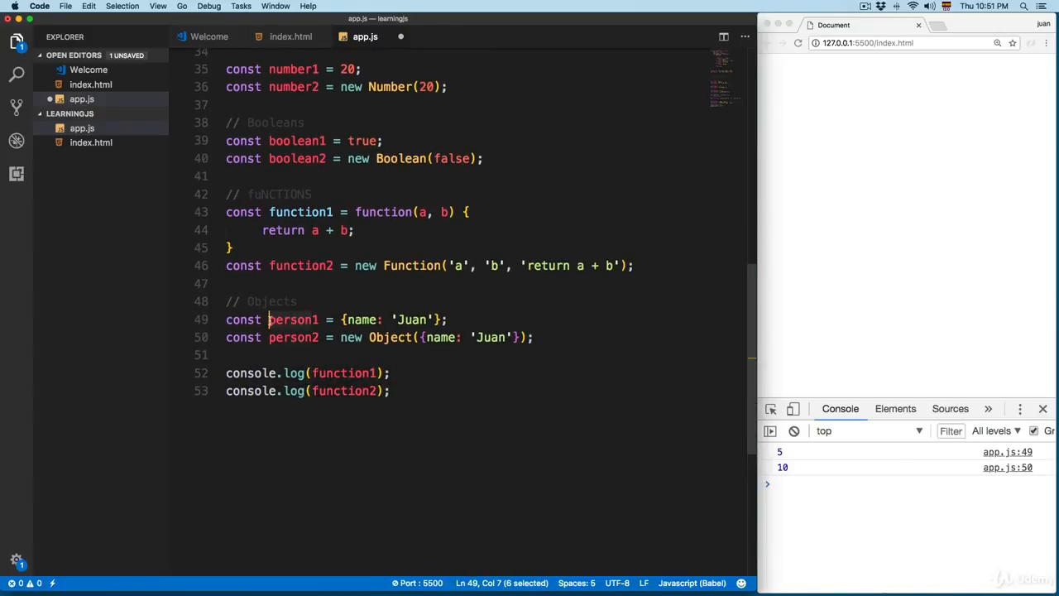
{"action": "double_click", "coordinate": [341, 372]}
{"action": "type", "text": "pers"}
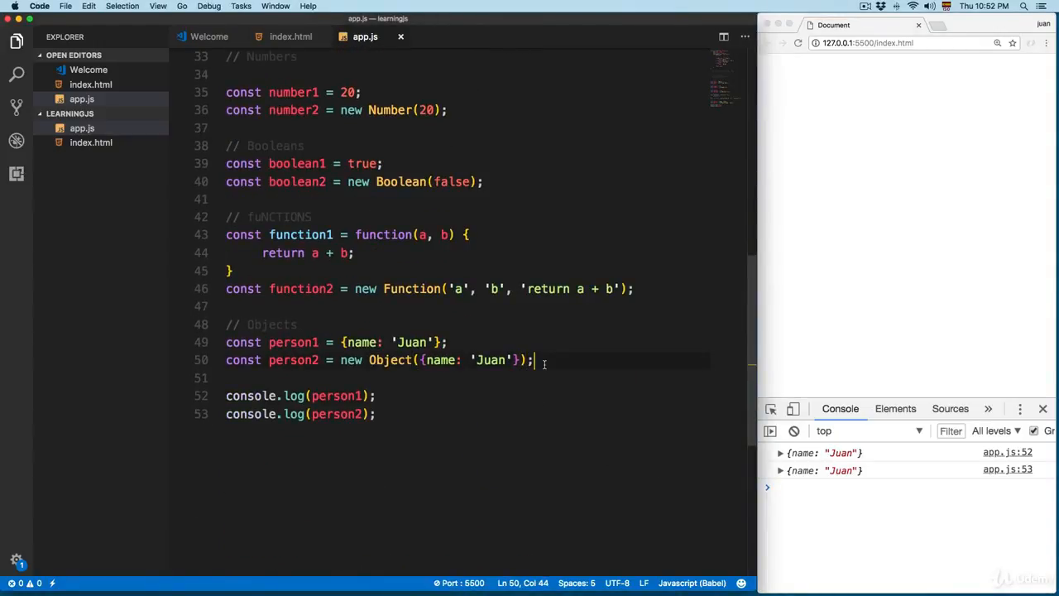
{"action": "key", "text": "Enter"}
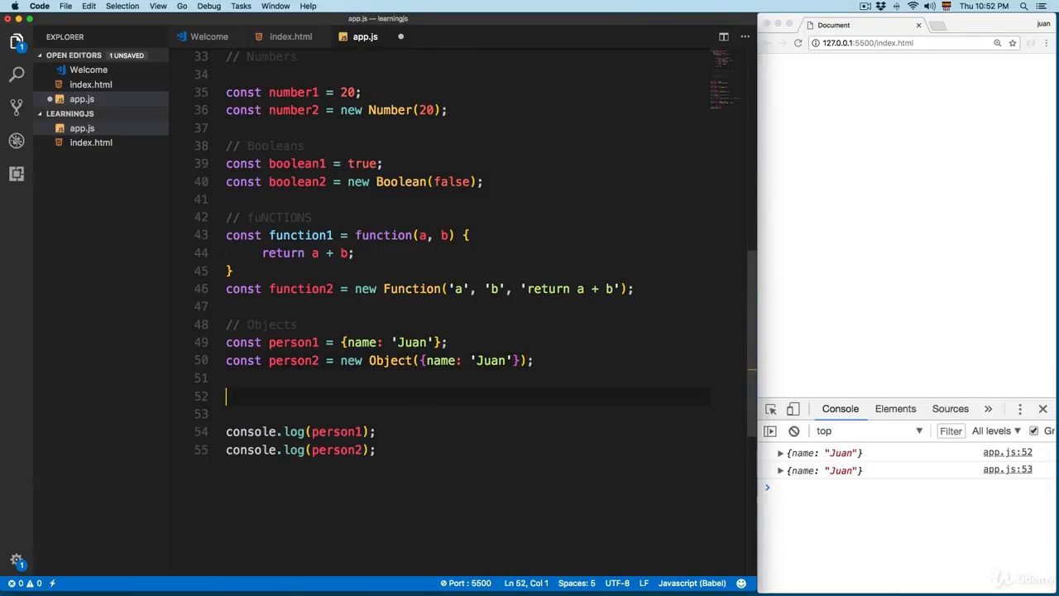
Add an Arrays comment and declare array1 as an array literal
{"action": "type", "text": "// Arrays"}
{"action": "left_click", "coordinate": [467, 414]}
{"action": "type", "text": "const array"}
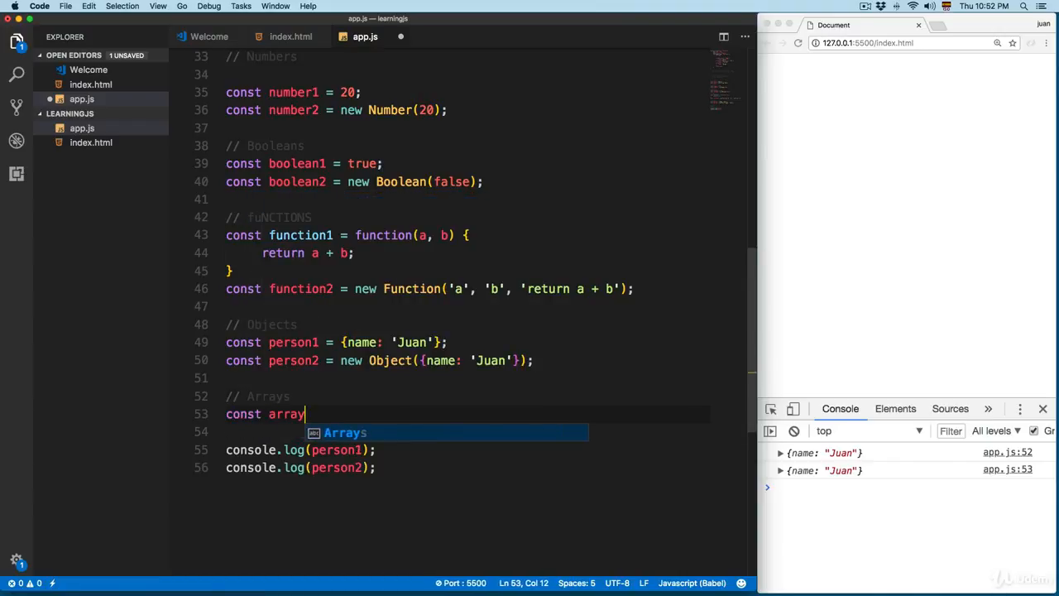
{"action": "type", "text": "1 = []"}
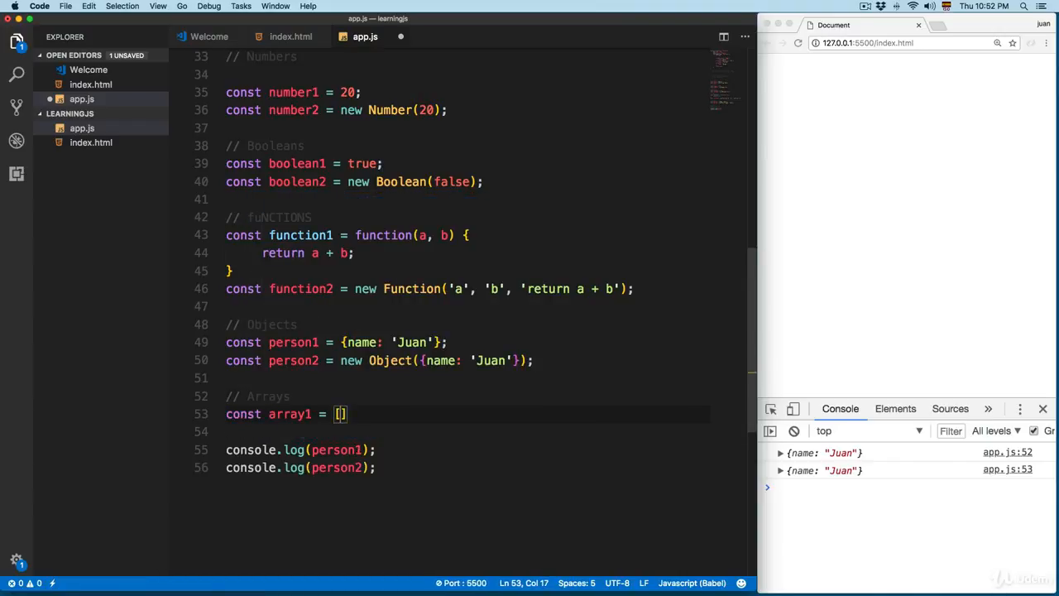
{"action": "type", "text": "1,2,3,5"}
{"action": "left_click", "coordinate": [466, 431]}
{"action": "type", "text": "c"}
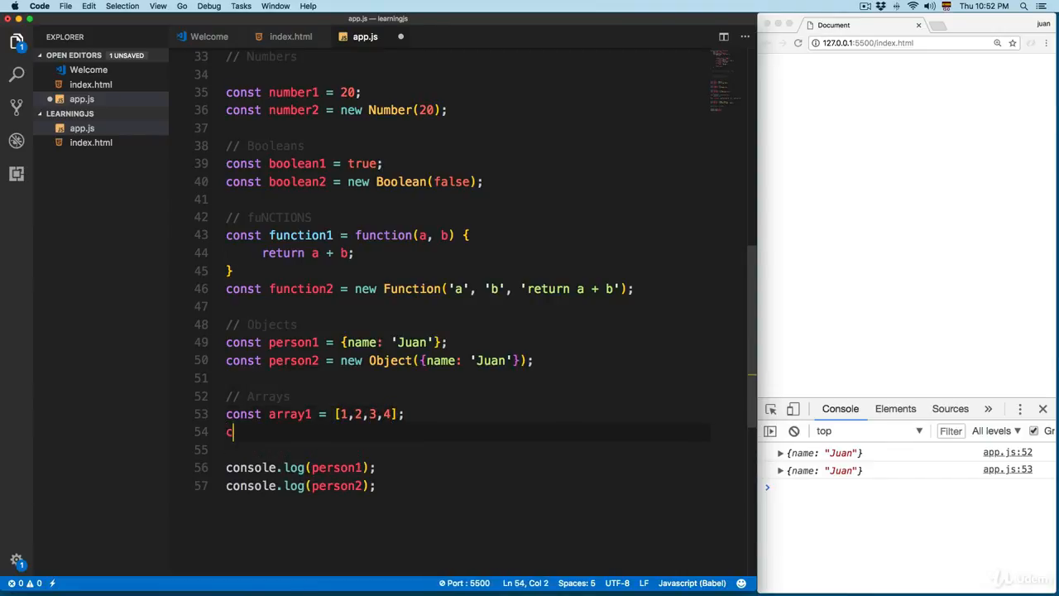
Declare array2 as new Array(1,2,3,4,5)
{"action": "type", "text": "onst array2 ="}
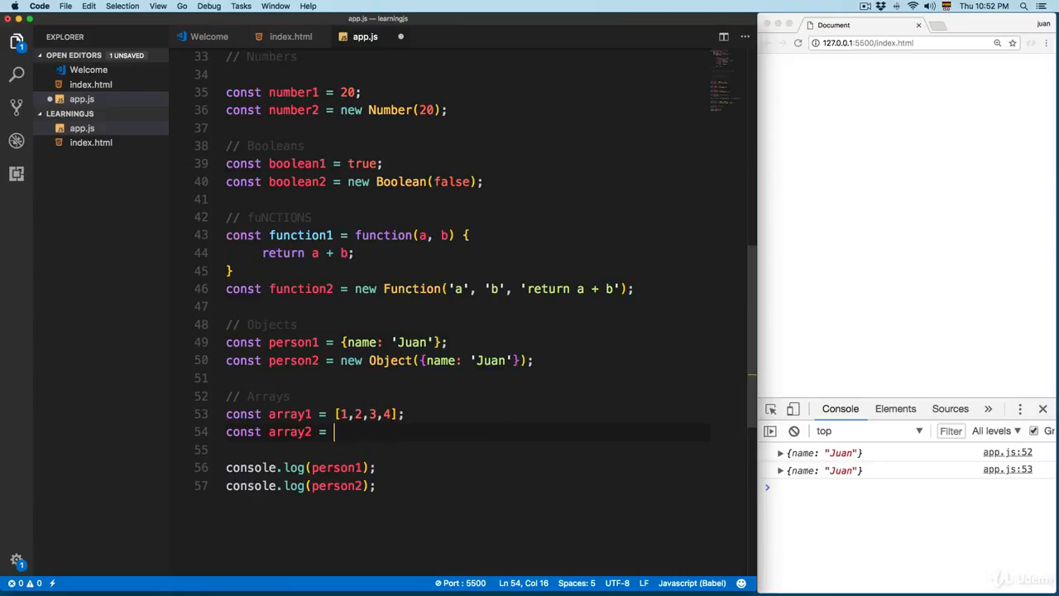
{"action": "type", "text": "new Array("}
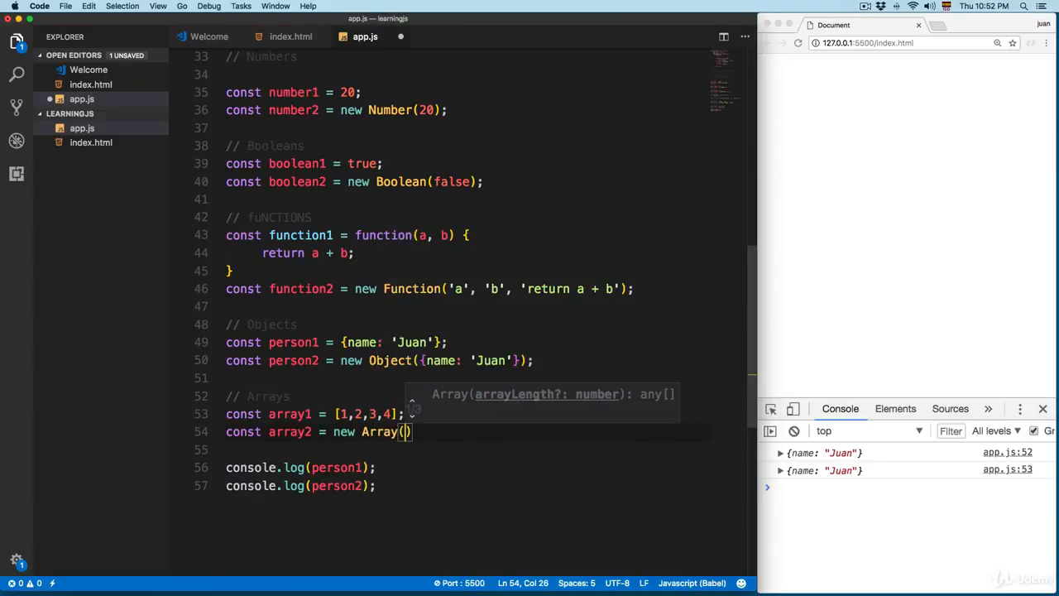
{"action": "type", "text": "1,2"}
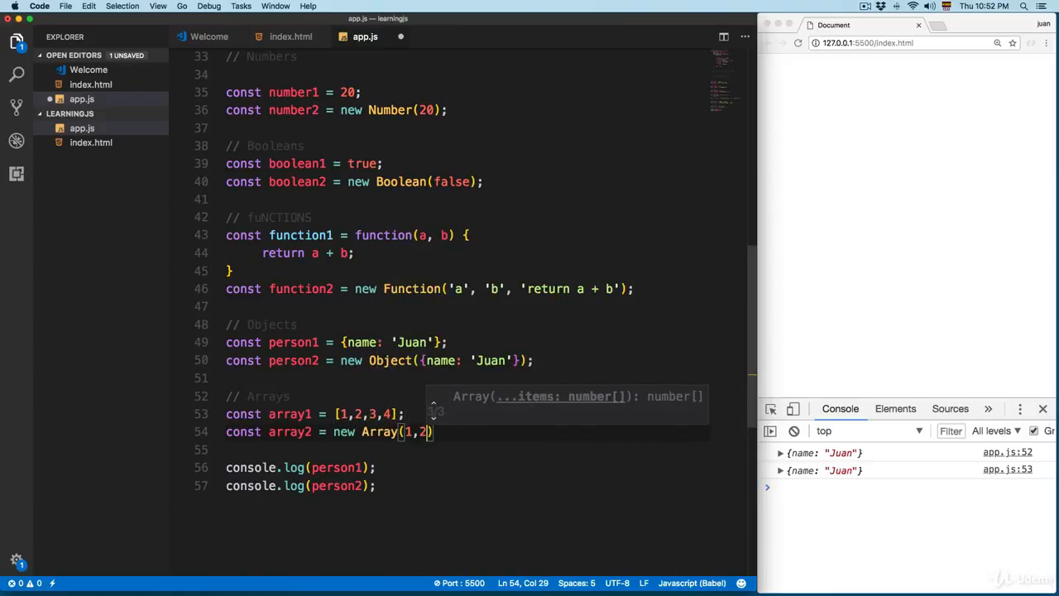
{"action": "type", "text": ",3,4,5"}
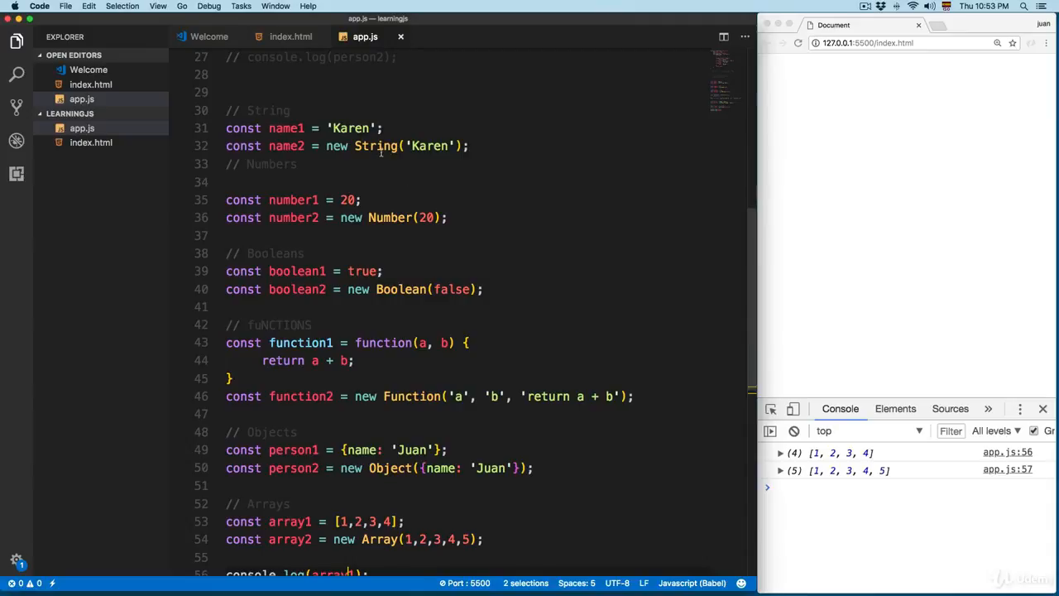
Select 'new' in the String constructor line and scroll to review the person2 redeclaration
{"action": "double_click", "coordinate": [401, 289]}
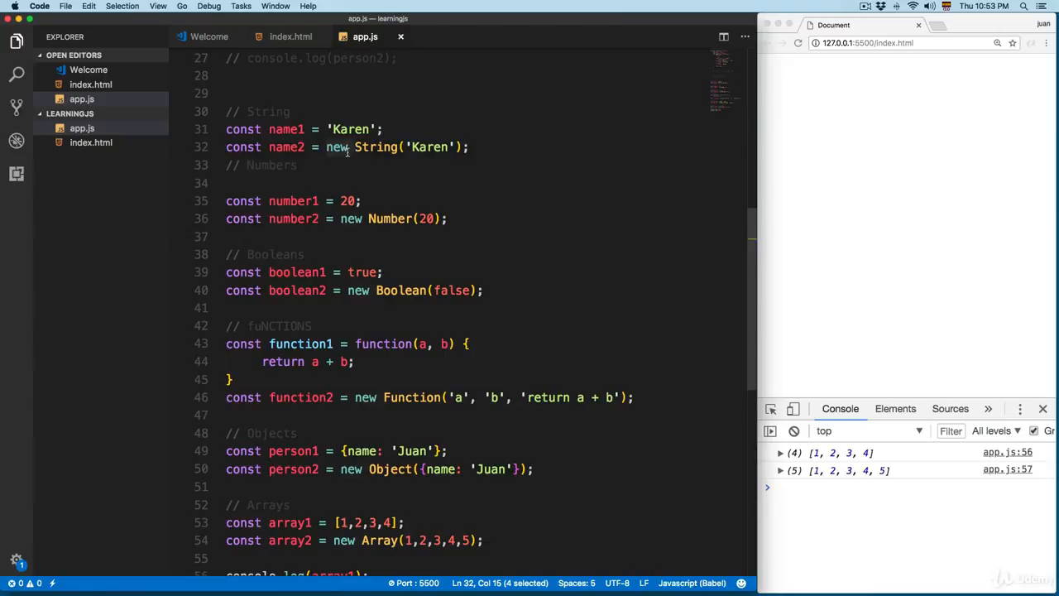
{"action": "mouse_move", "coordinate": [374, 159]}
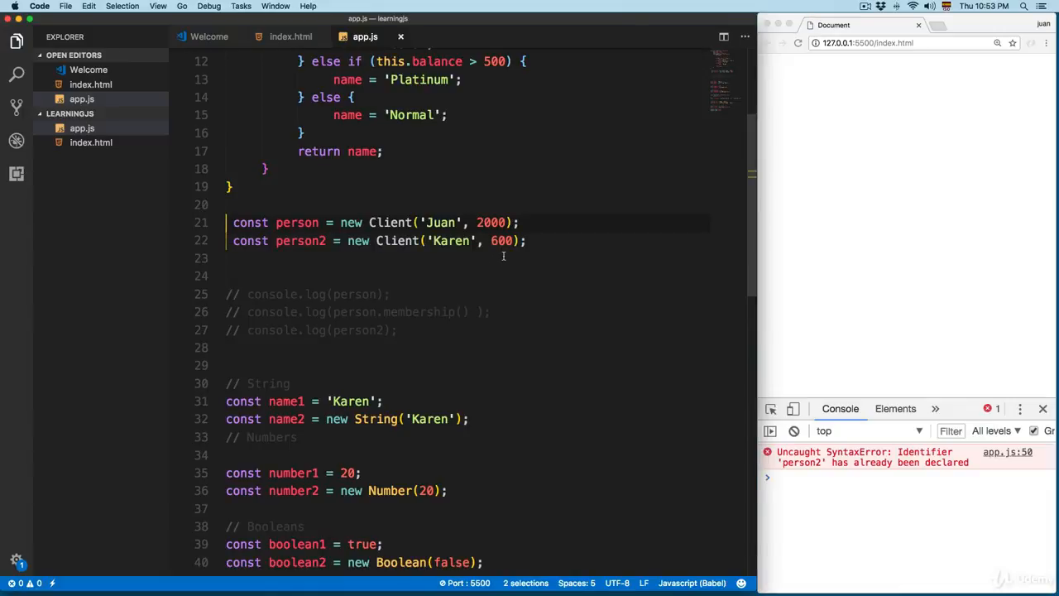
{"action": "scroll", "scroll_direction": "down", "scroll_amount": 3}
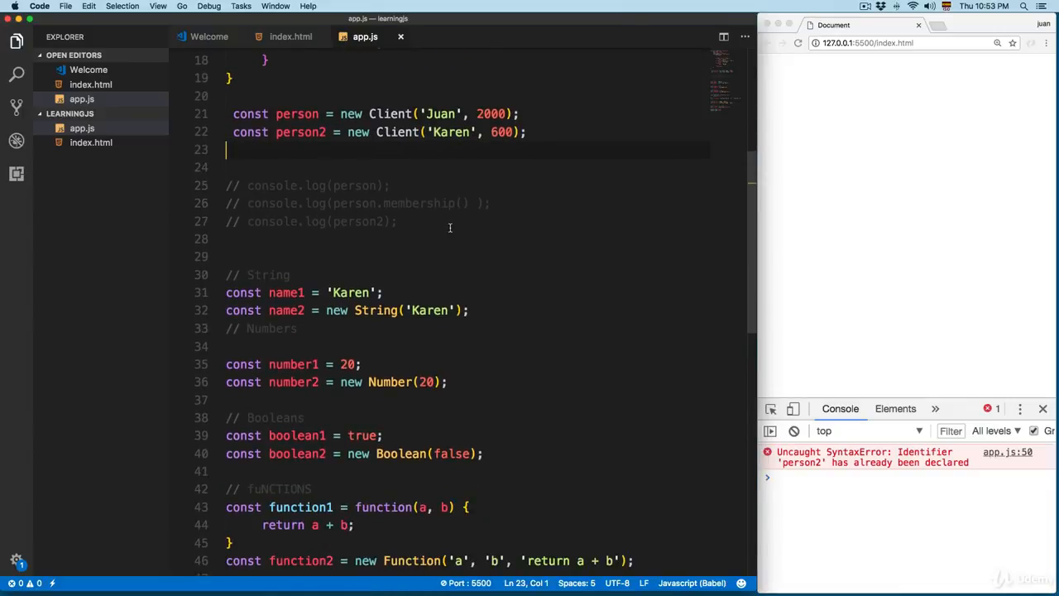